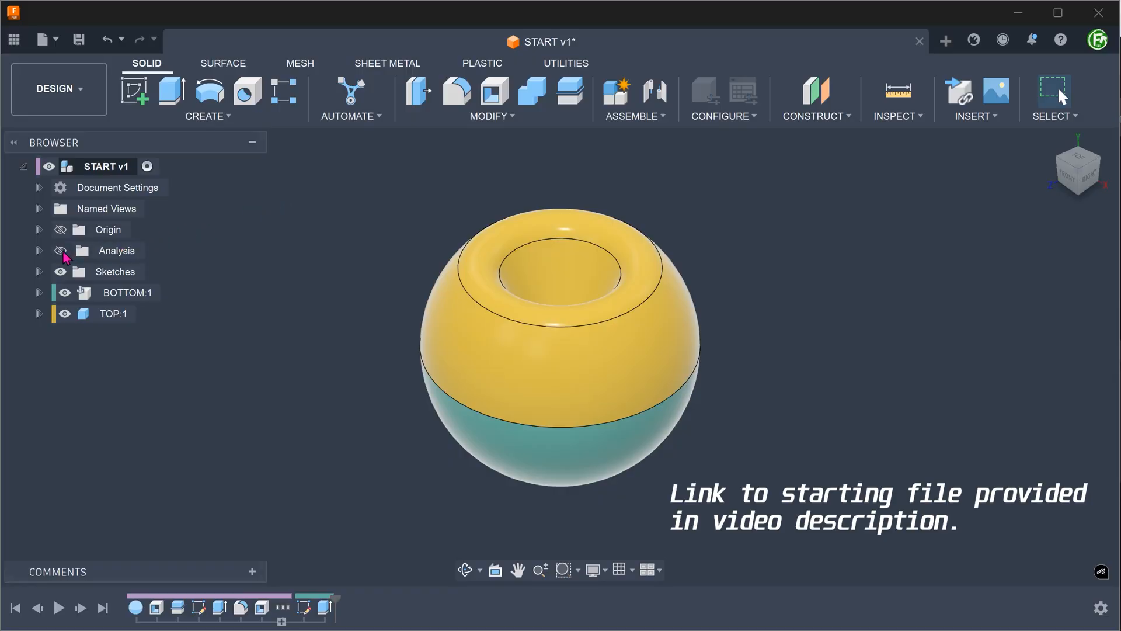
# Step: Check the cross-section through the sphere briefly, then activate the BOTTOM component
pyautogui.click(61, 250)
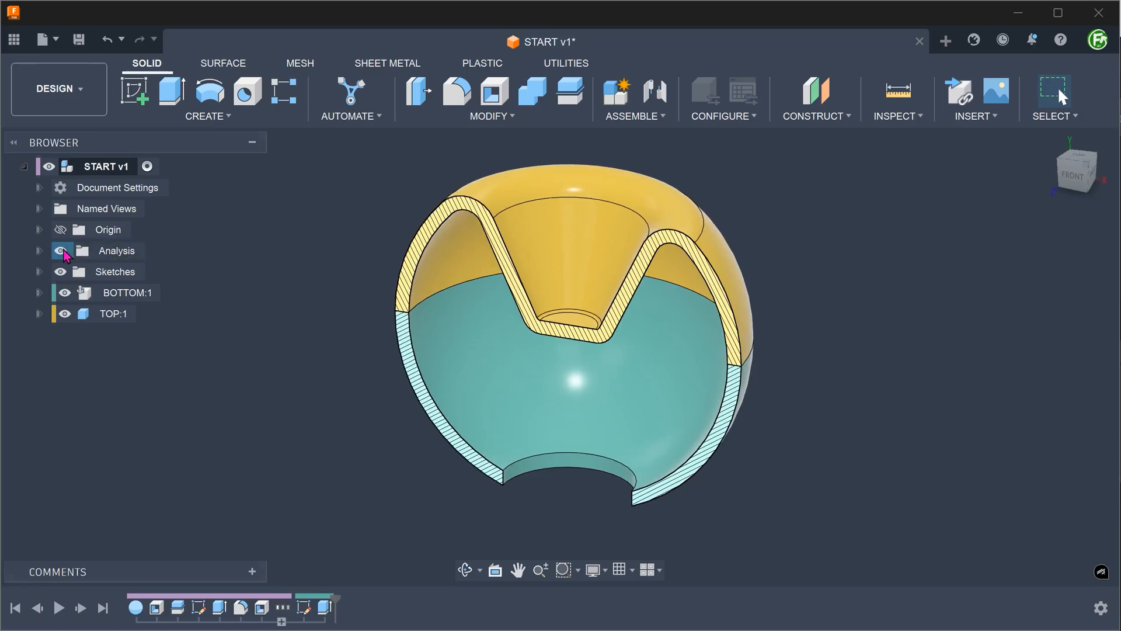
pyautogui.click(59, 250)
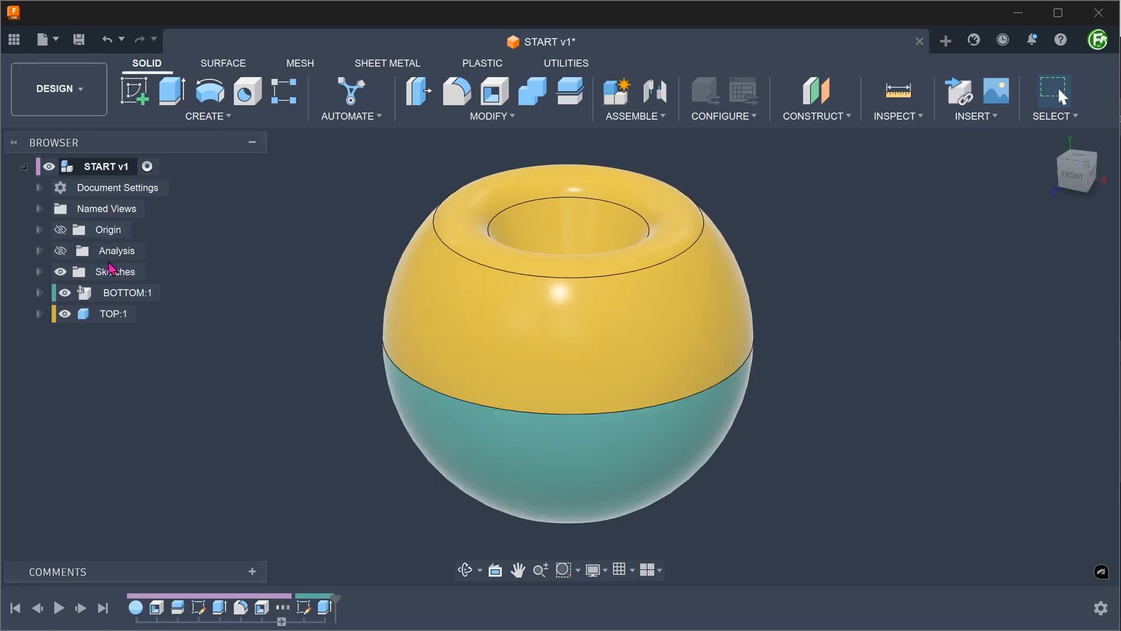
pyautogui.click(126, 292)
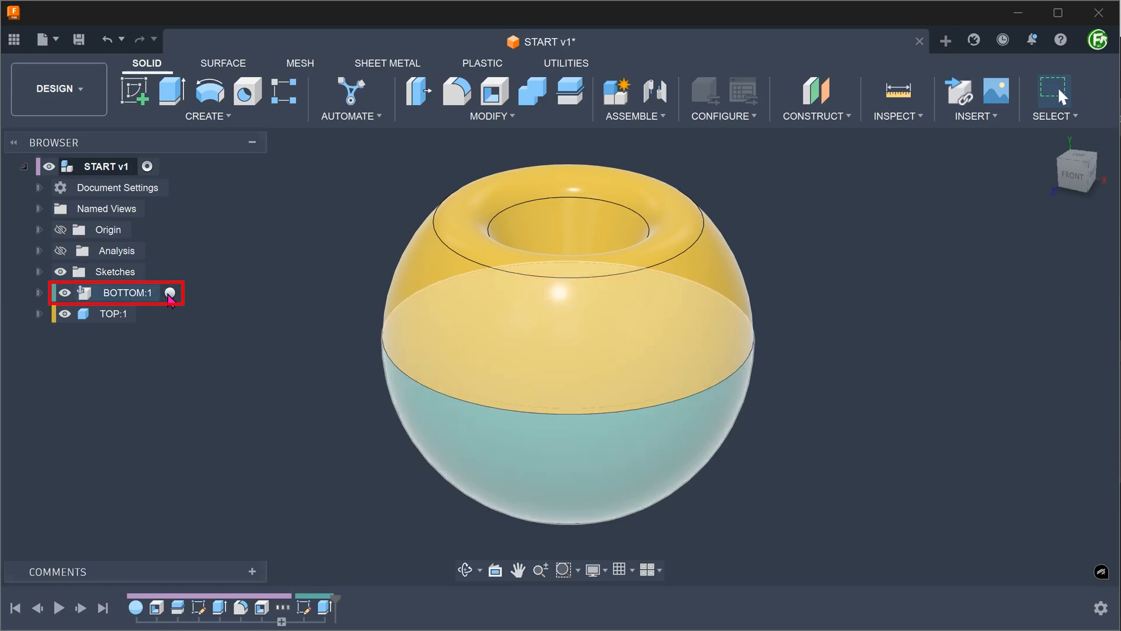
pyautogui.click(126, 292)
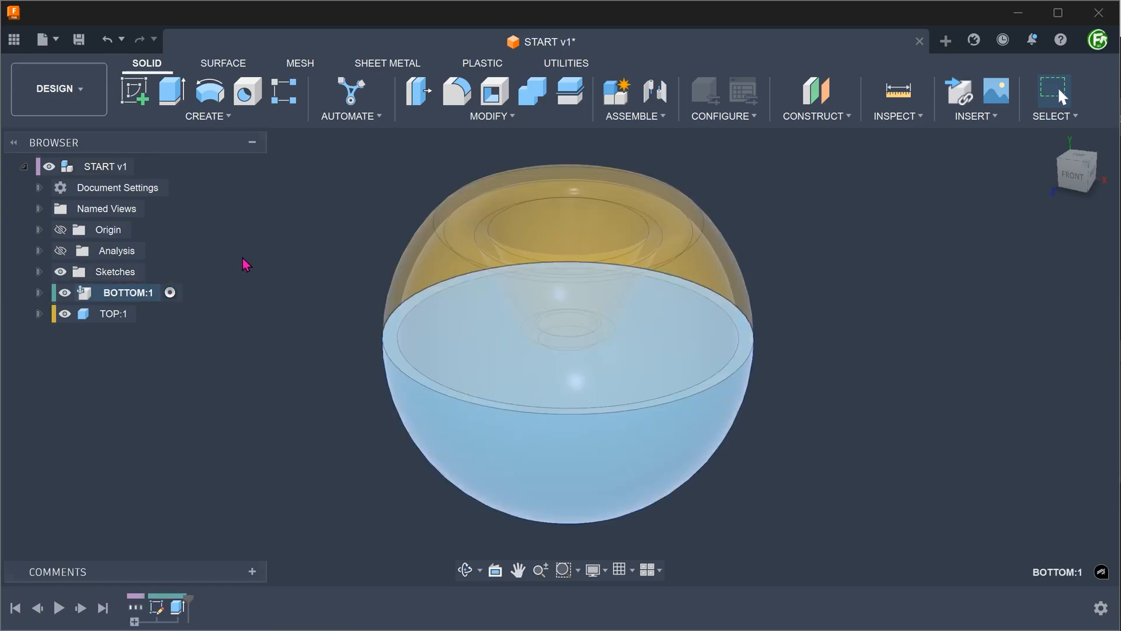
# Step: Bring up the Surface workspace's Create features list
pyautogui.click(222, 63)
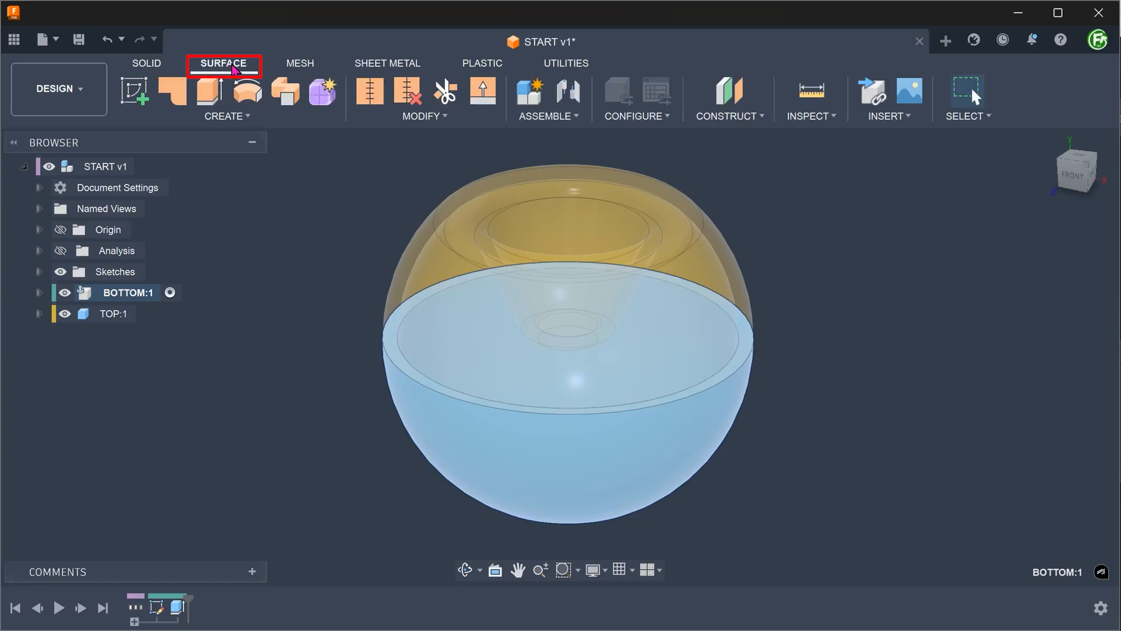
pyautogui.click(227, 115)
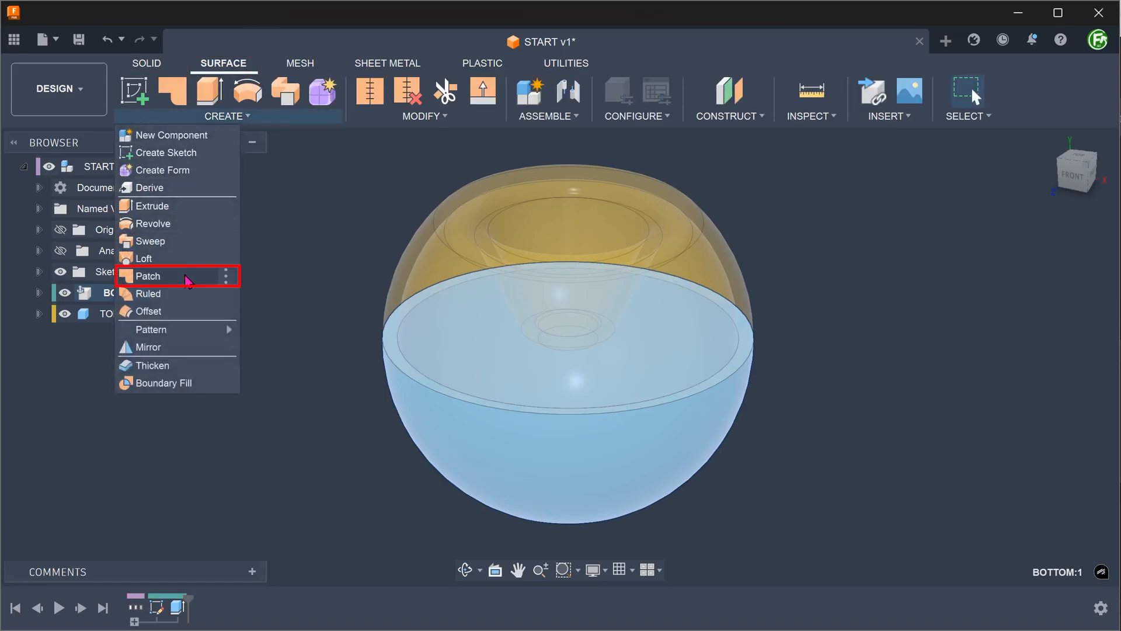
# Step: Patch the BOTTOM shell's bottom opening edge with Curvature (G2) continuity as a new surface body
pyautogui.click(148, 276)
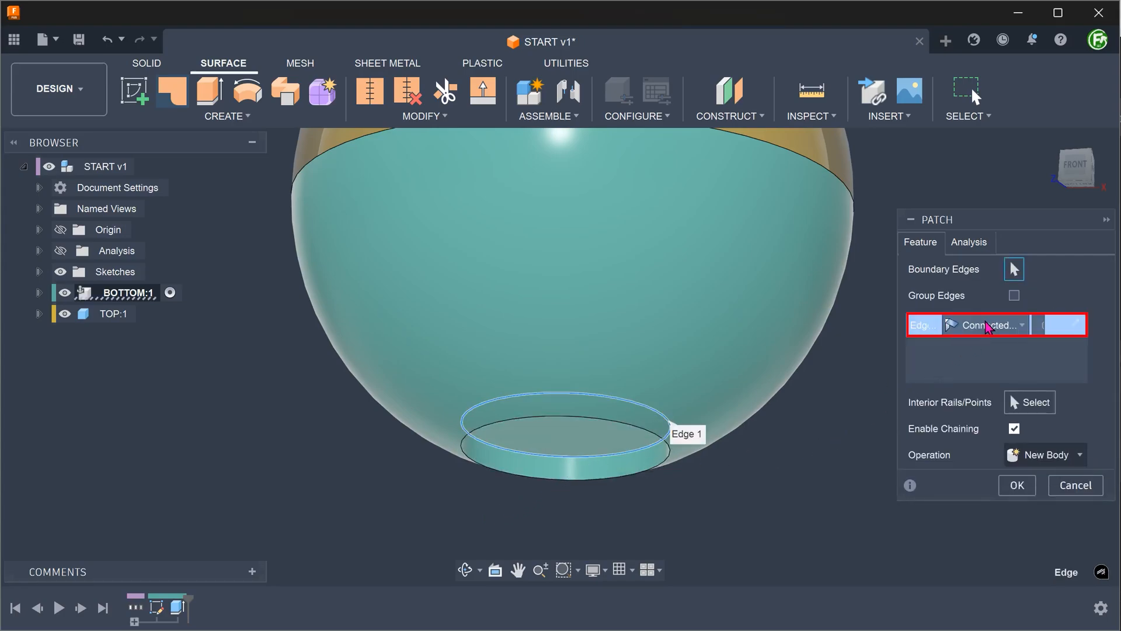
pyautogui.click(986, 325)
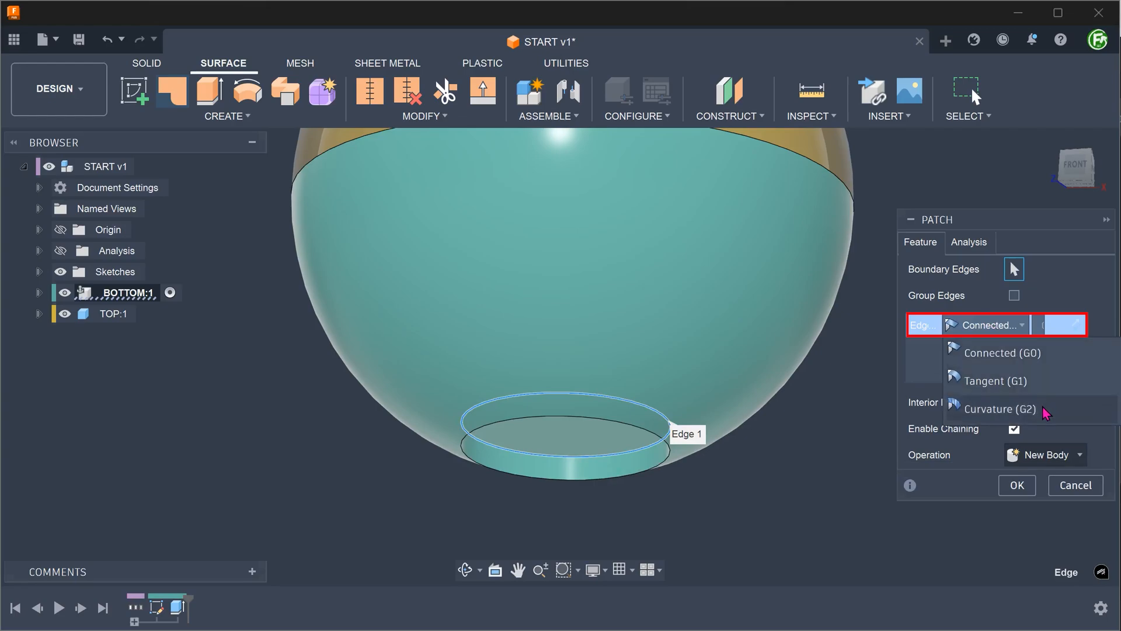
pyautogui.click(1000, 409)
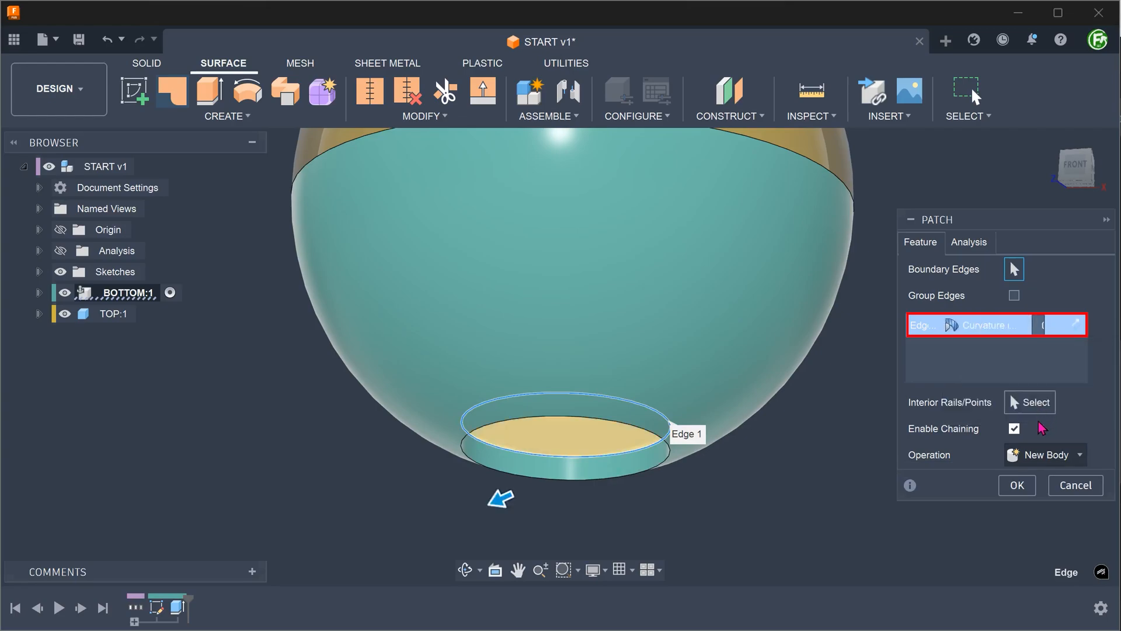
pyautogui.click(1017, 485)
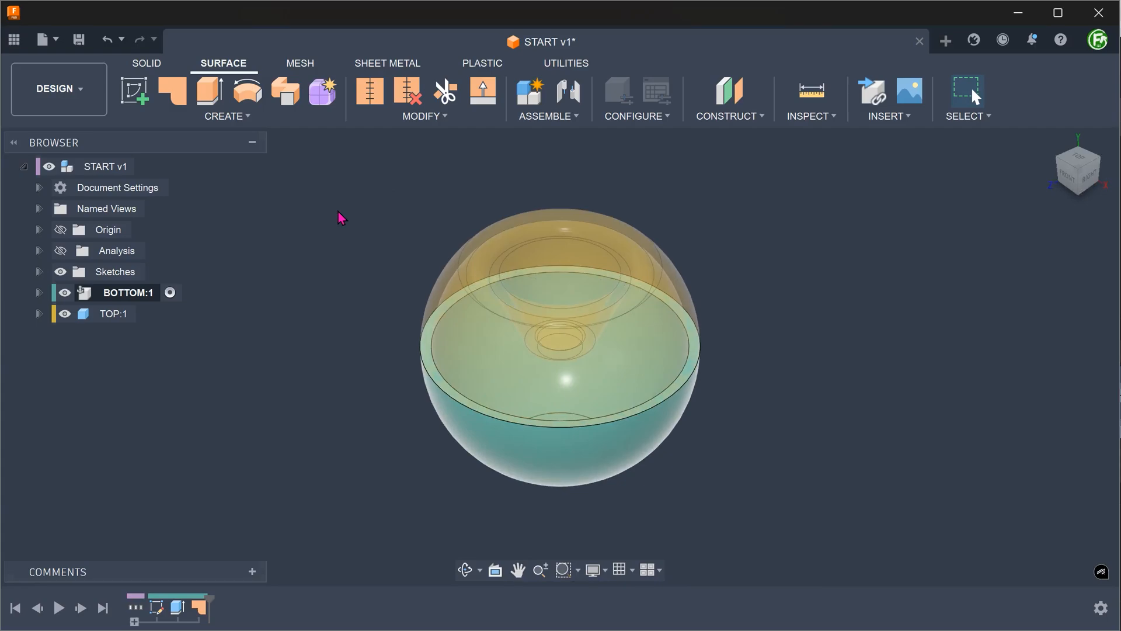
# Step: Activate the top-level START v1 design and add a new component named VOID
pyautogui.click(105, 166)
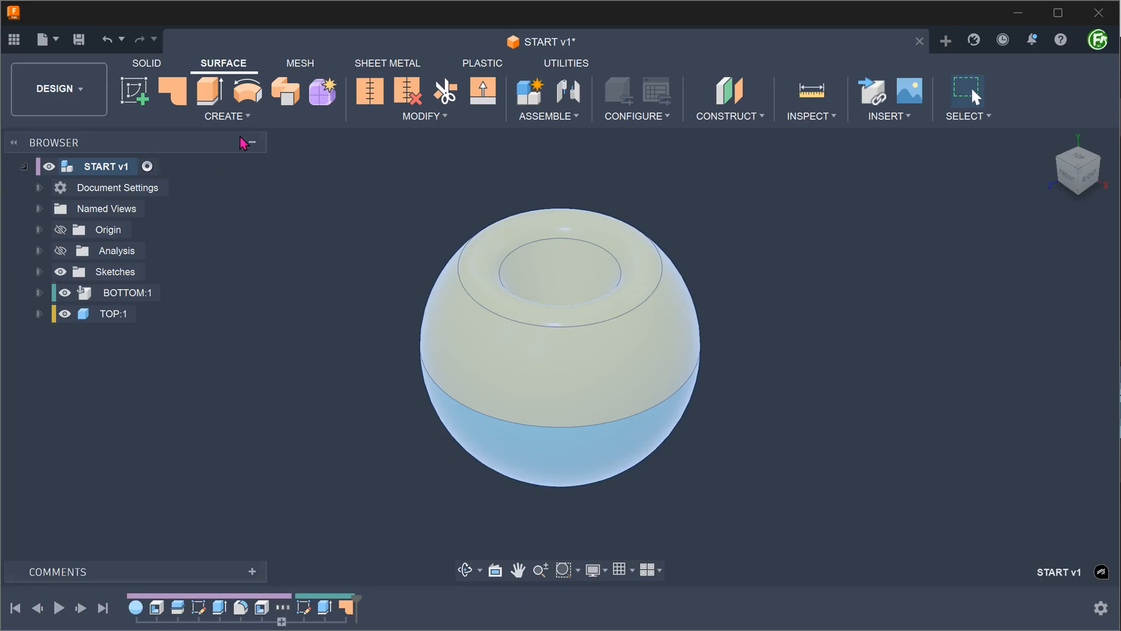
pyautogui.click(226, 98)
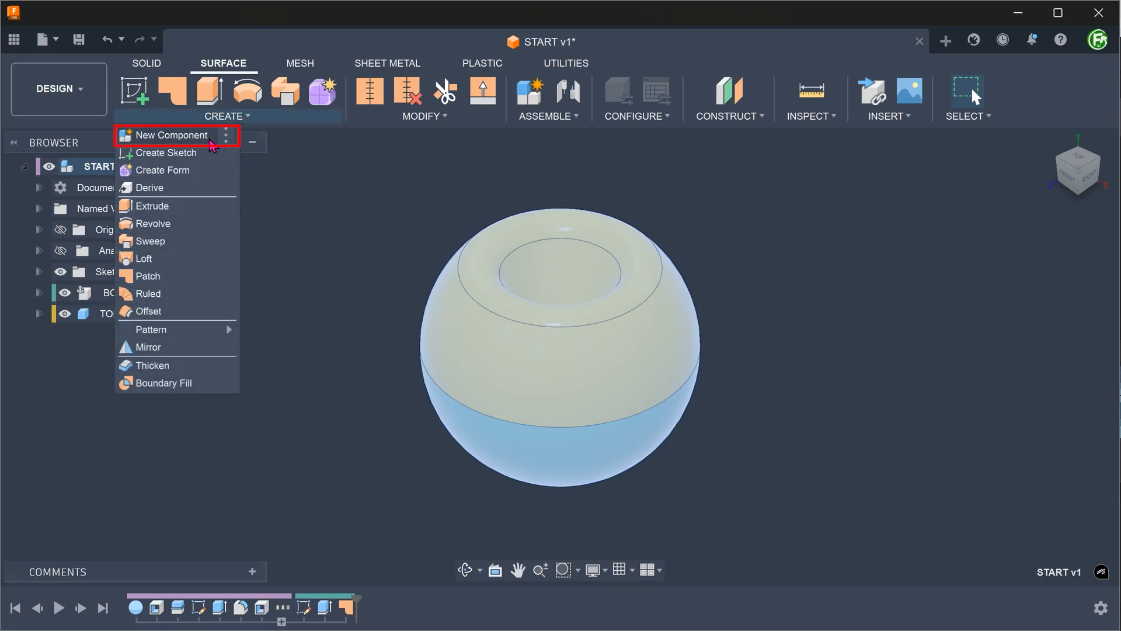
pyautogui.click(172, 136)
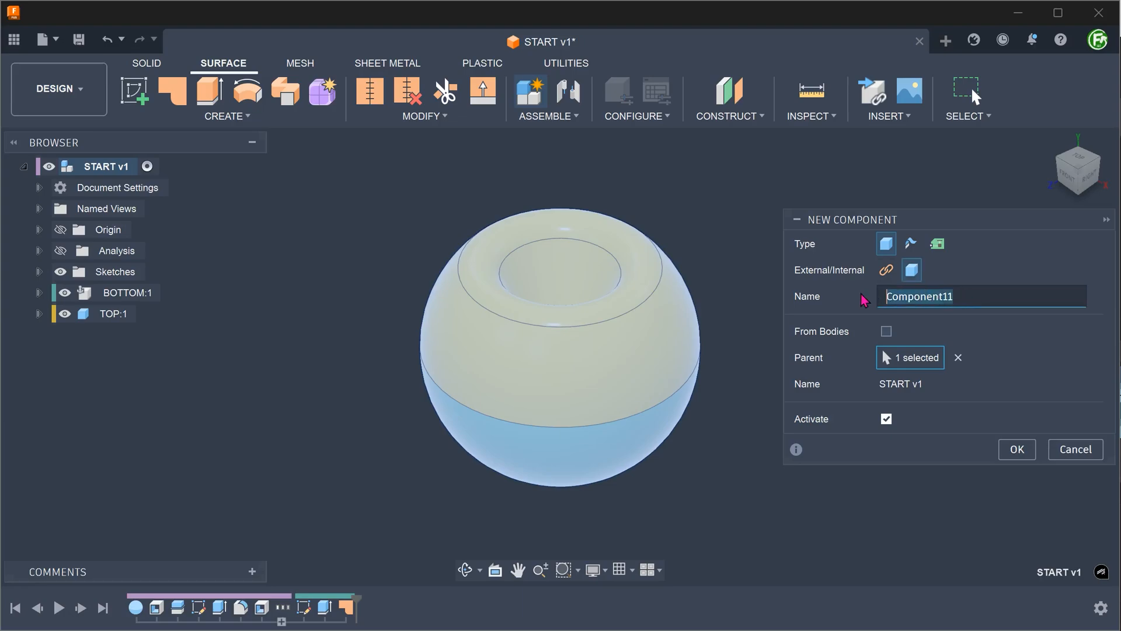
pyautogui.write('V')
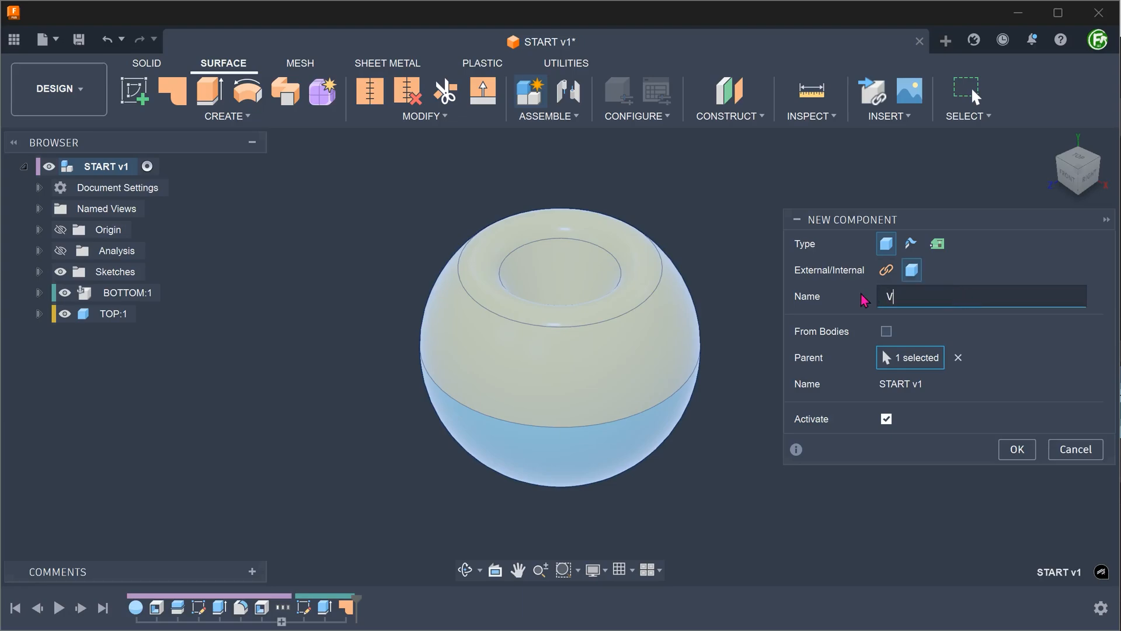
pyautogui.write('OID')
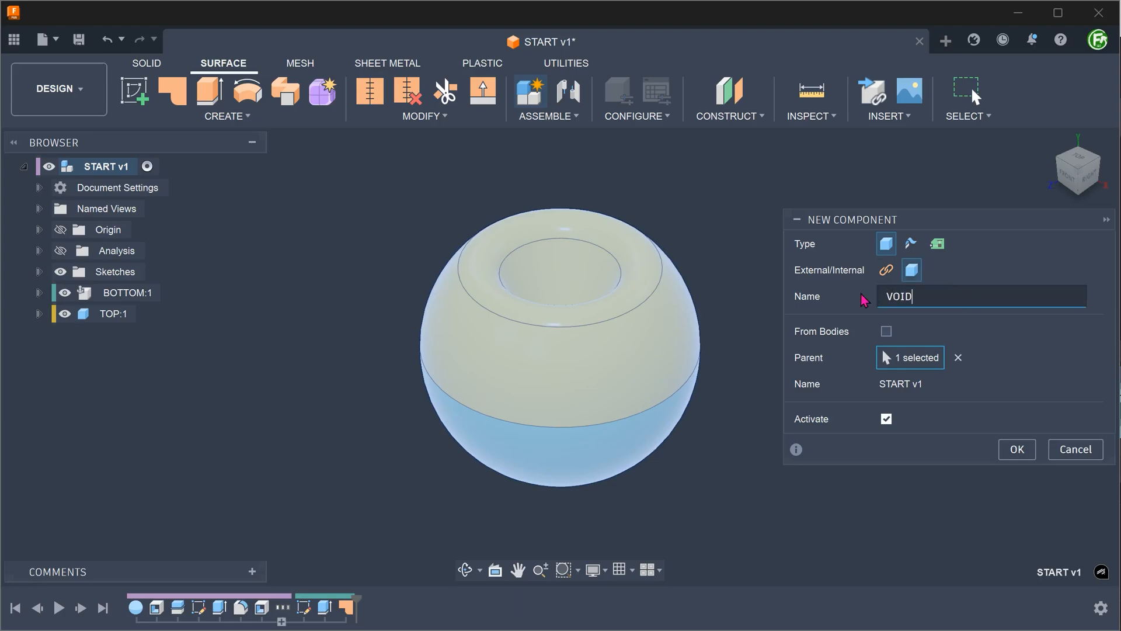
pyautogui.click(1015, 449)
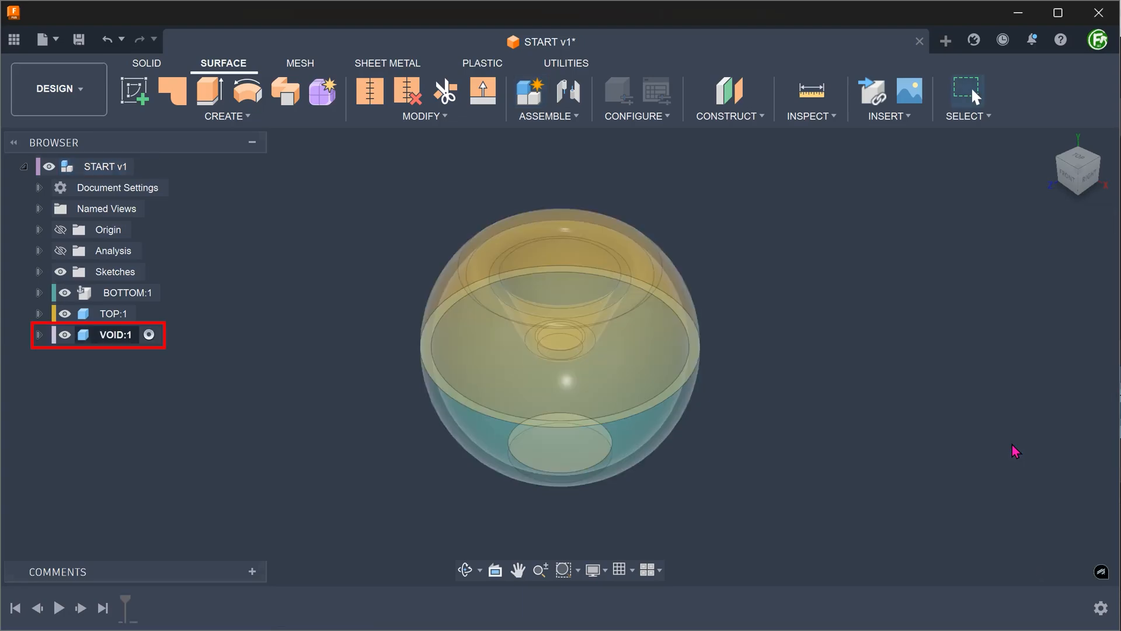
pyautogui.moveTo(567, 527)
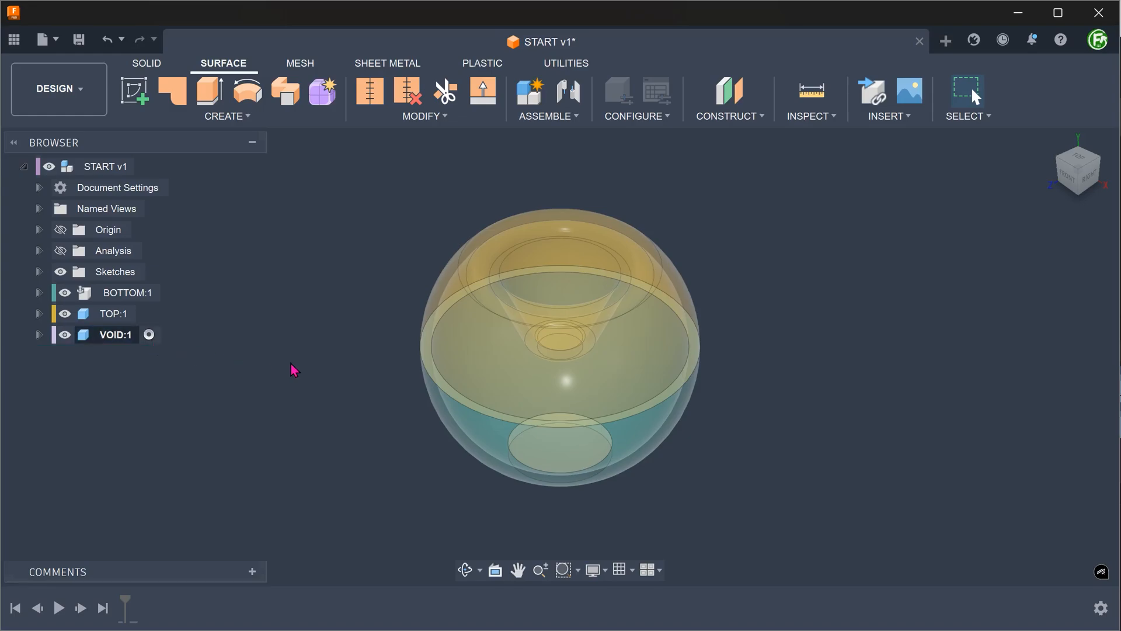
# Step: Boundary Fill using the TOP, BOTTOM and patch bodies, filling the inner cell as a solid body in VOID
pyautogui.click(227, 116)
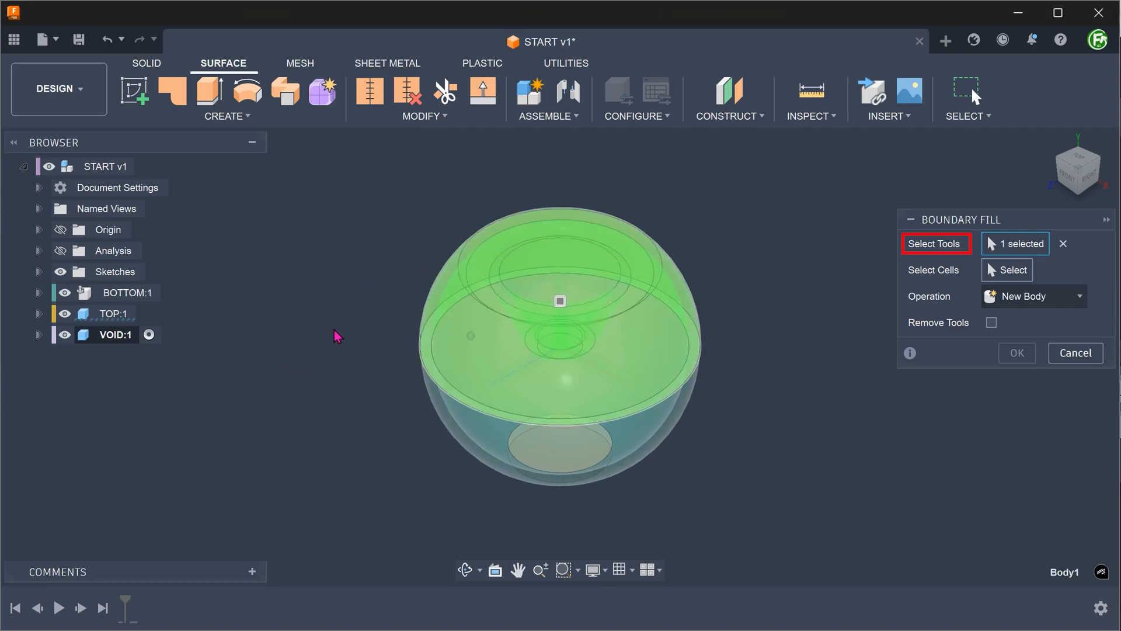
pyautogui.click(579, 370)
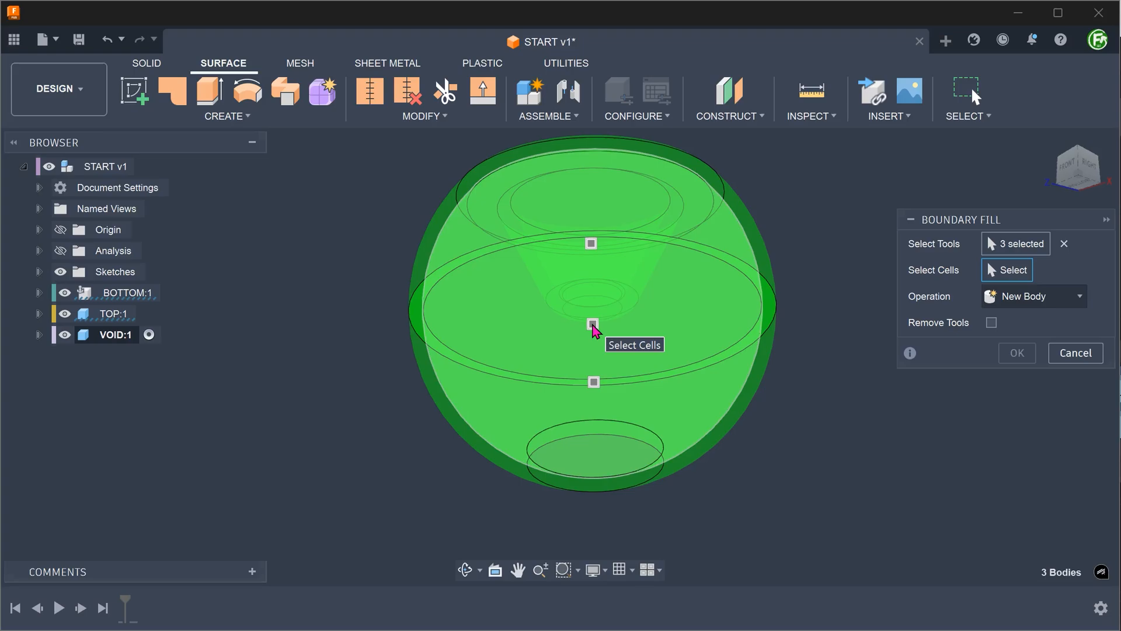
pyautogui.click(592, 324)
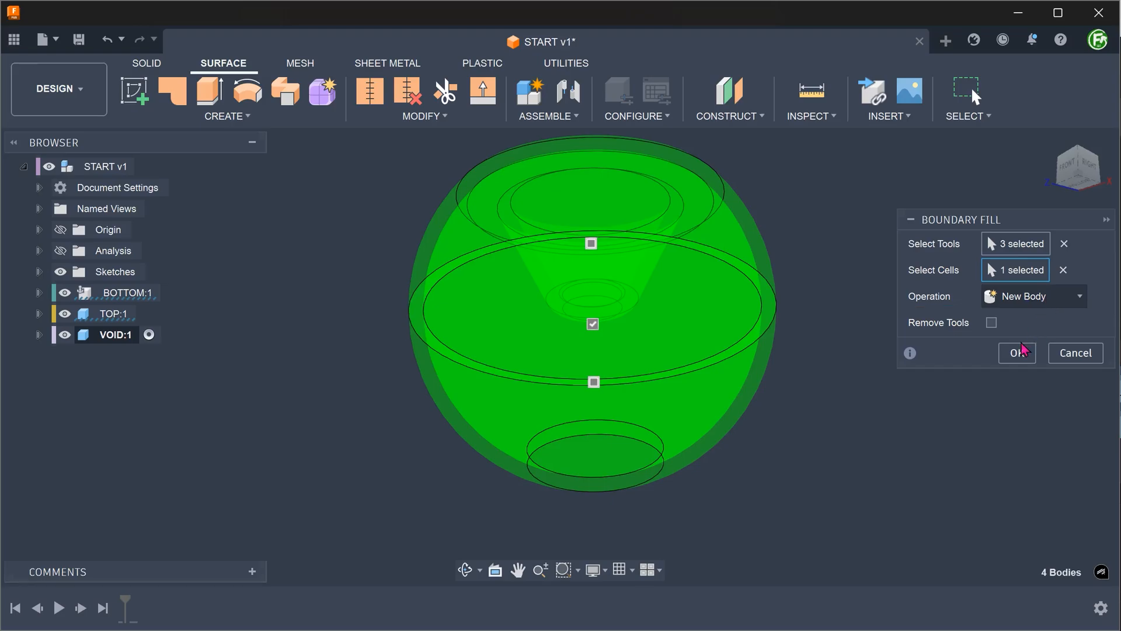
pyautogui.click(1014, 353)
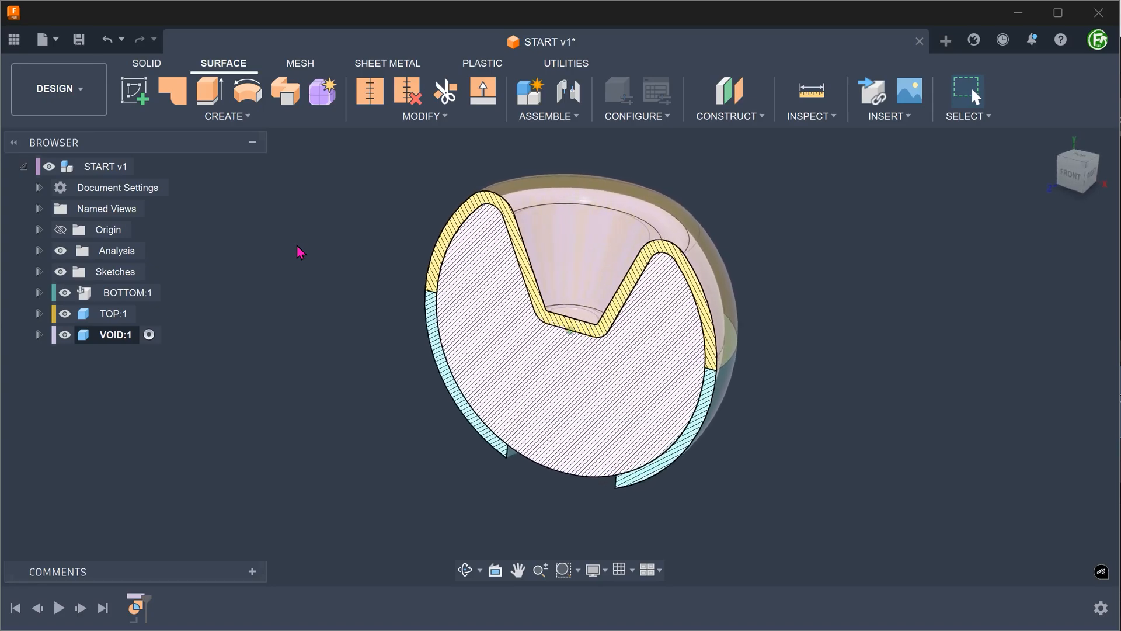
pyautogui.moveTo(300, 250); pyautogui.dragTo(218, 269)
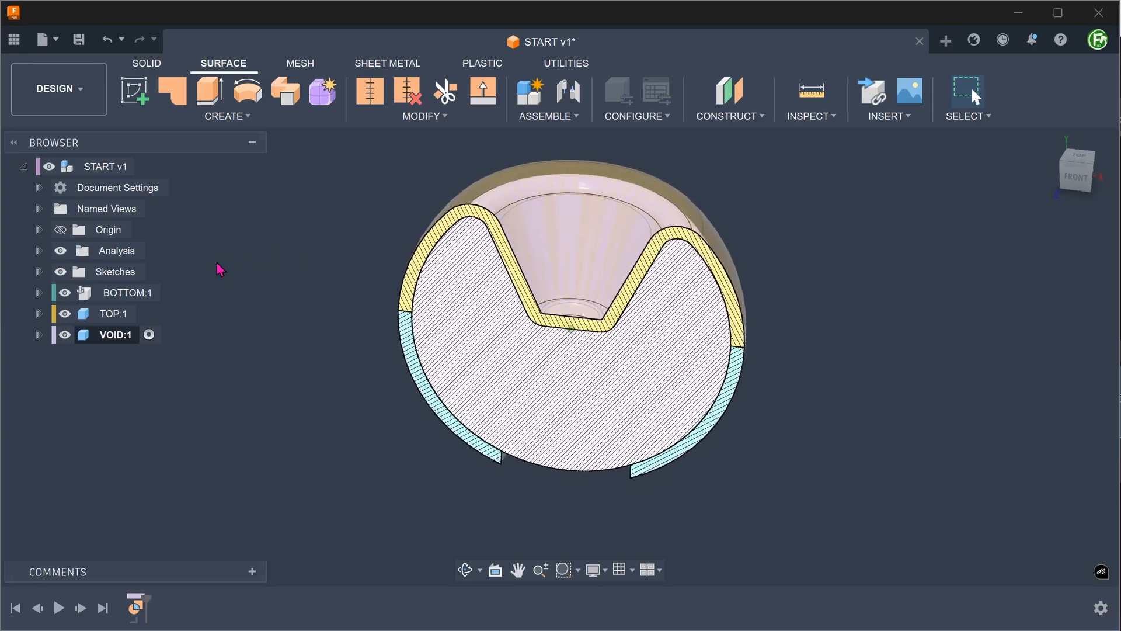